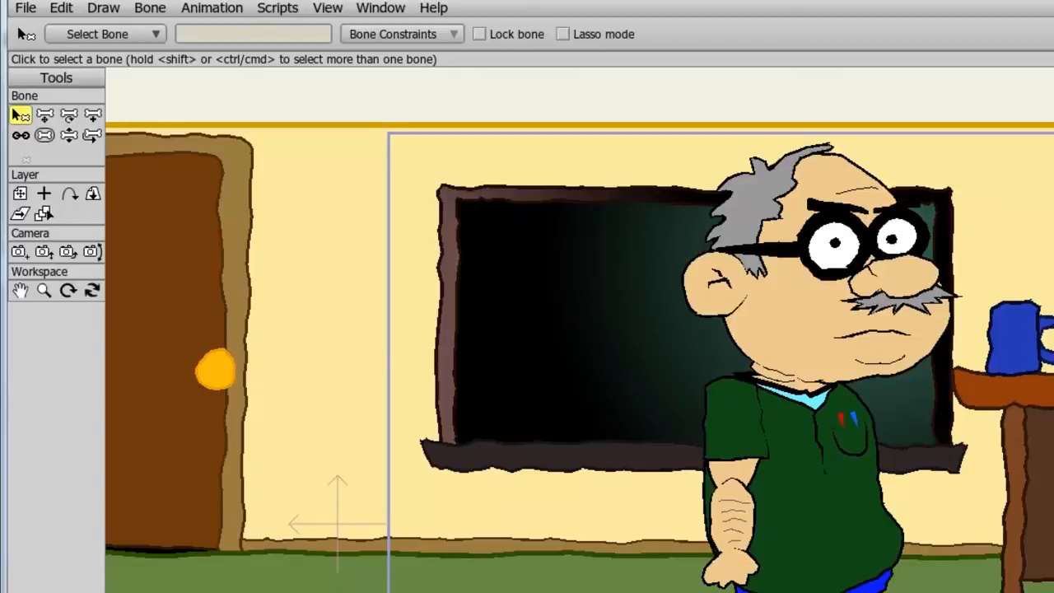
Browse the installed Scripts menu and add a Rain particle effect layer to the scene
click(277, 9)
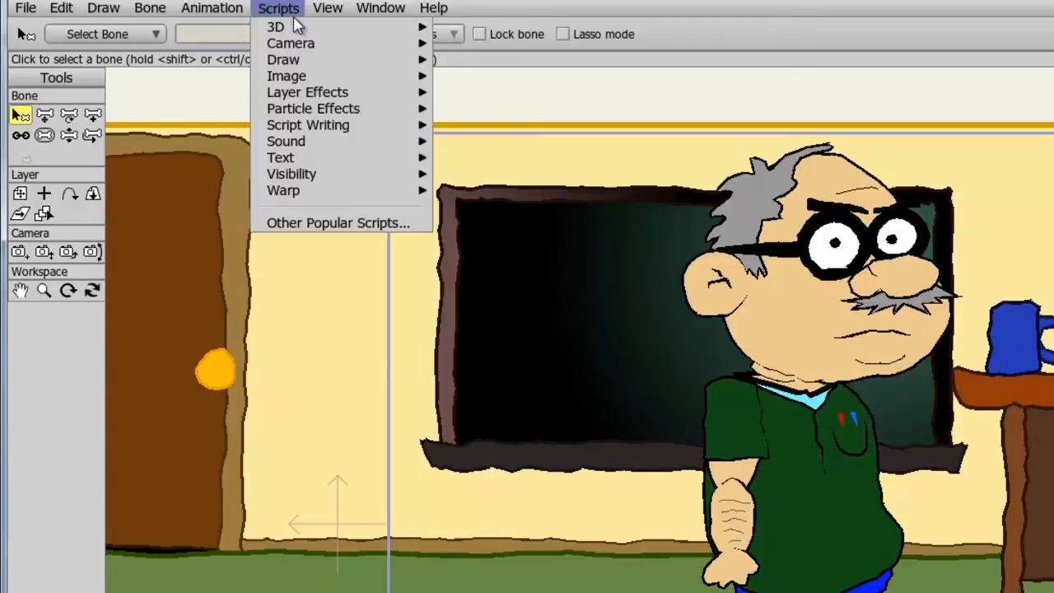
mouse_move(290, 43)
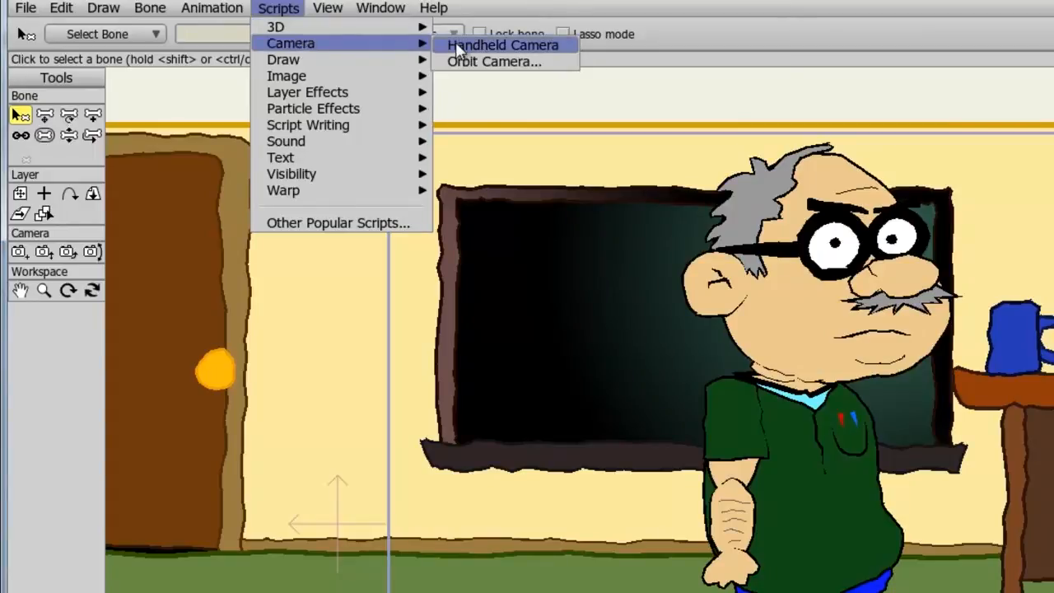
click(501, 45)
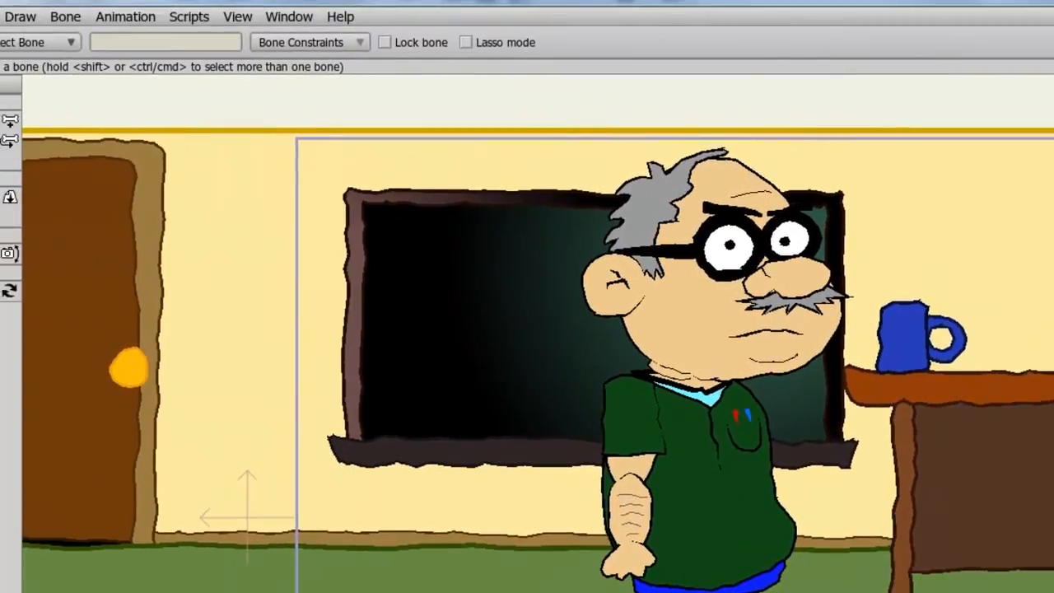
click(188, 16)
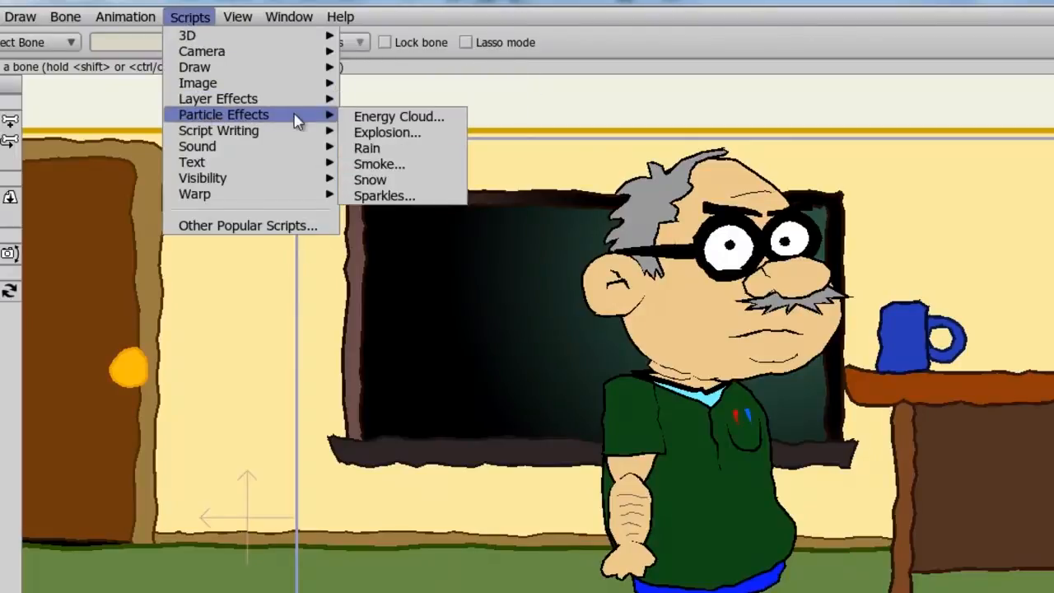
click(366, 148)
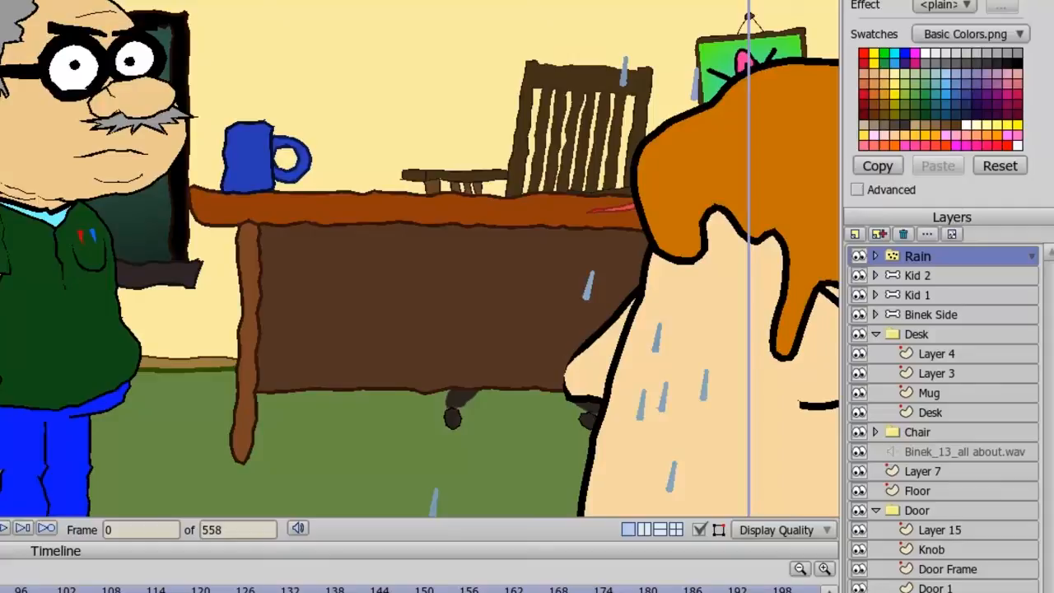
click(234, 10)
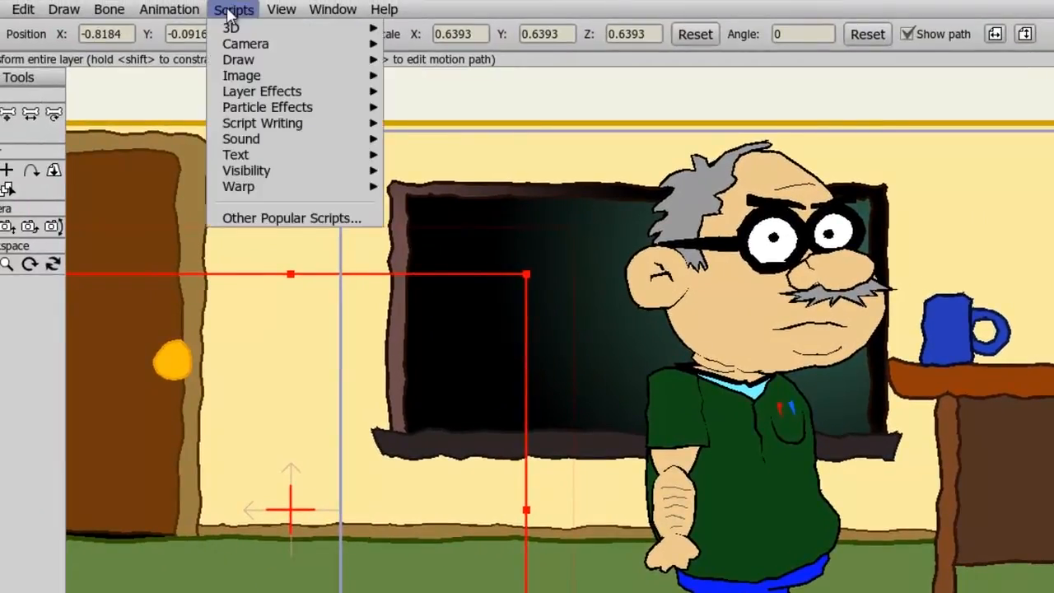
mouse_move(237, 59)
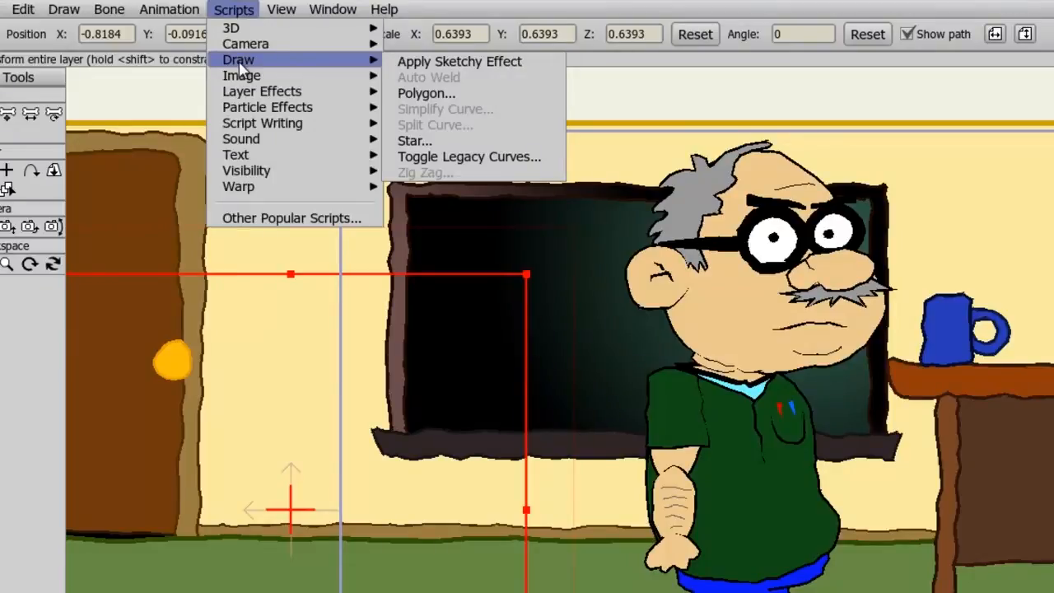
mouse_move(241, 76)
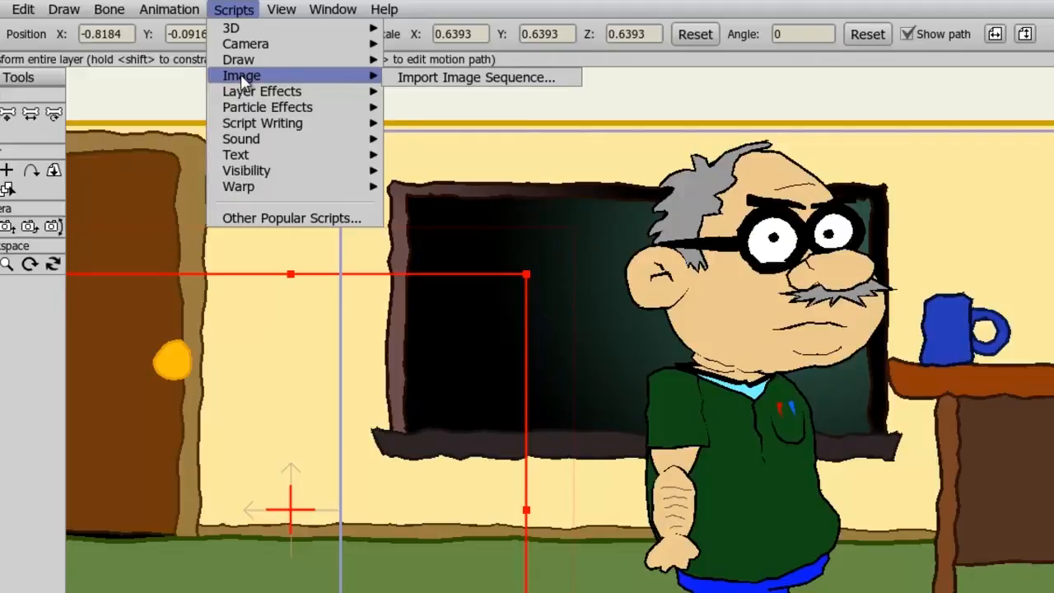
mouse_move(262, 90)
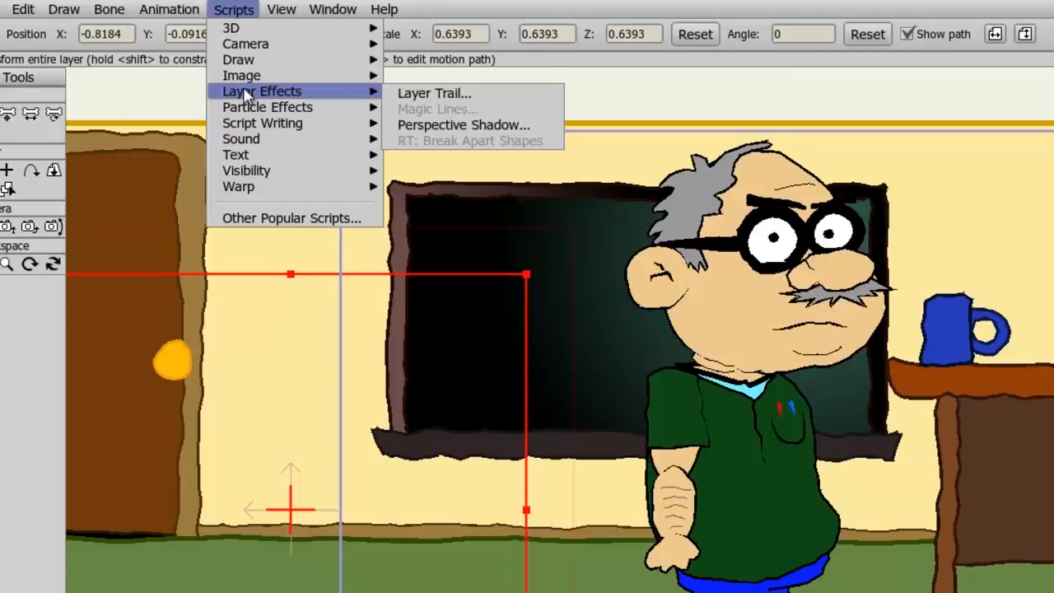
mouse_move(262, 122)
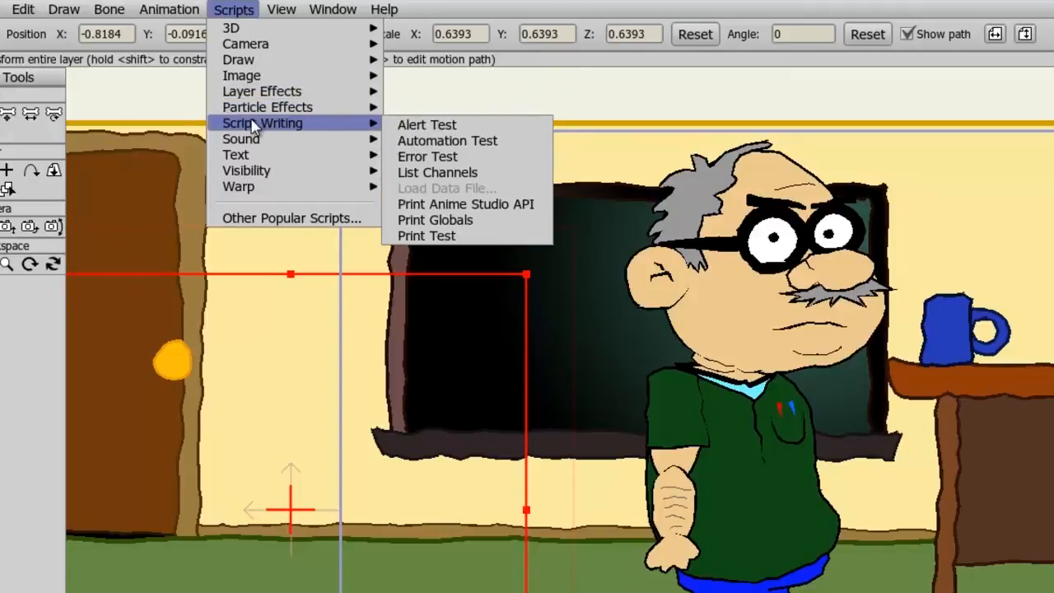
mouse_move(255, 139)
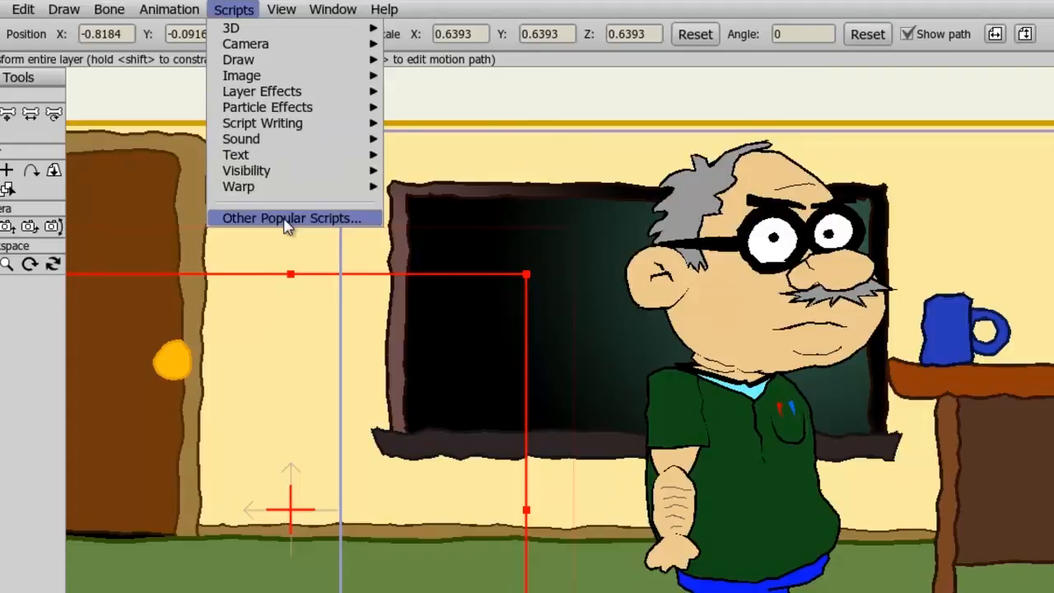
Go to the Other Popular Scripts site and list all uploaded scripts with creators
click(290, 217)
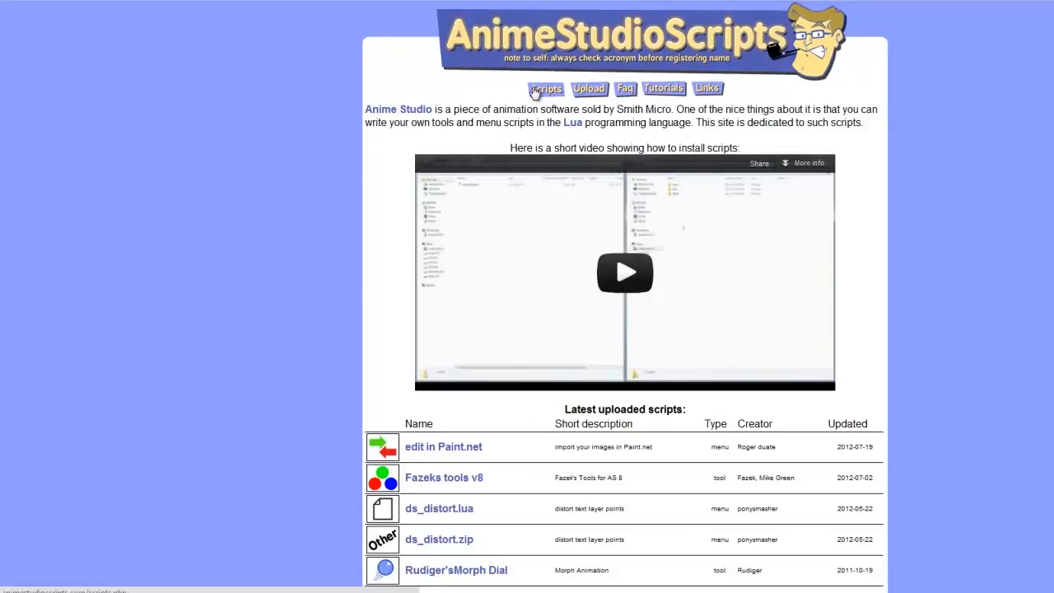
click(547, 89)
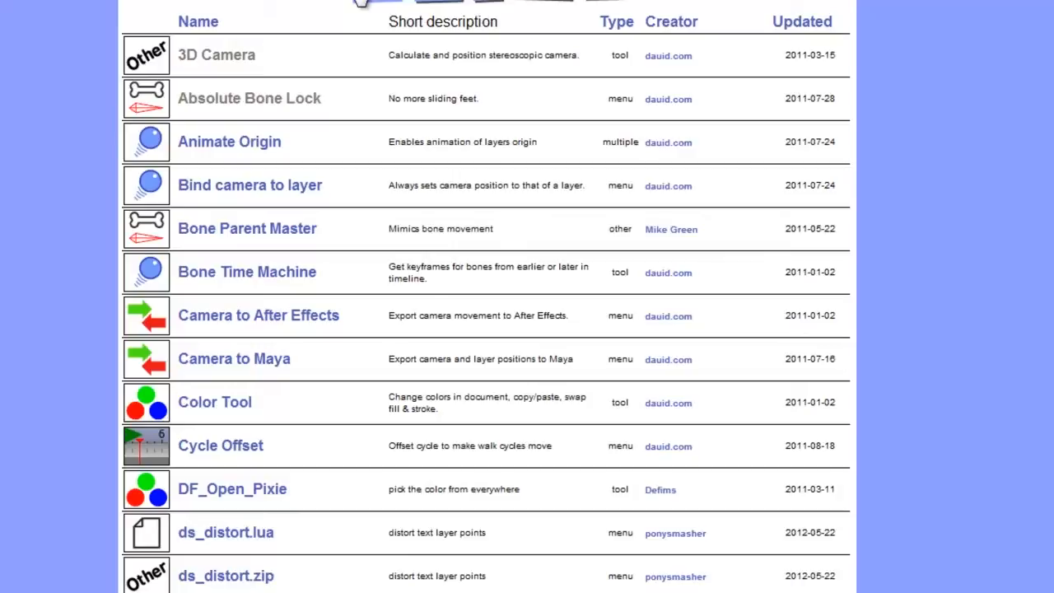
mouse_move(619, 56)
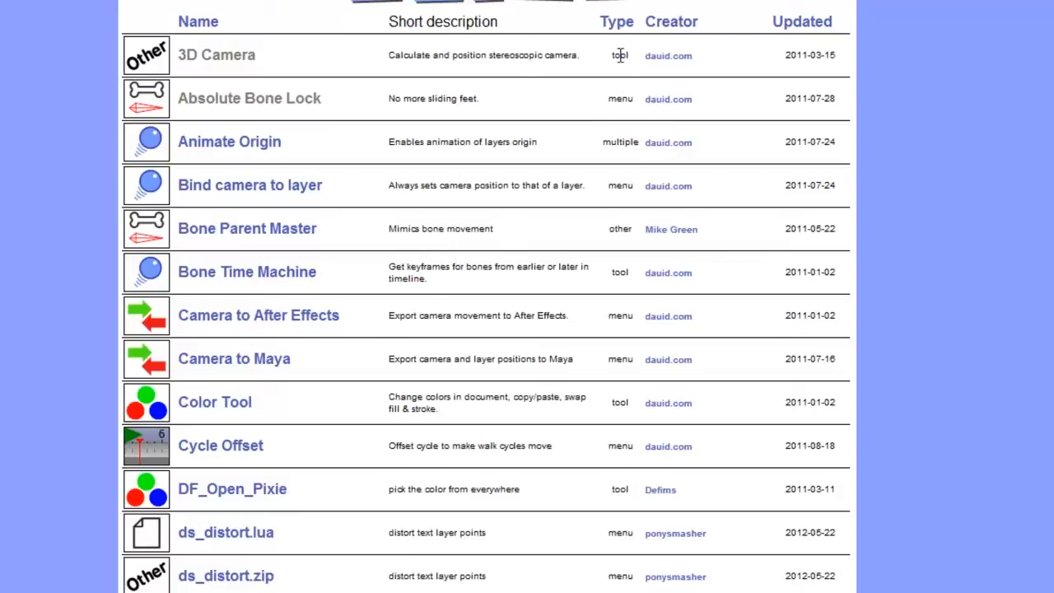
mouse_move(603, 149)
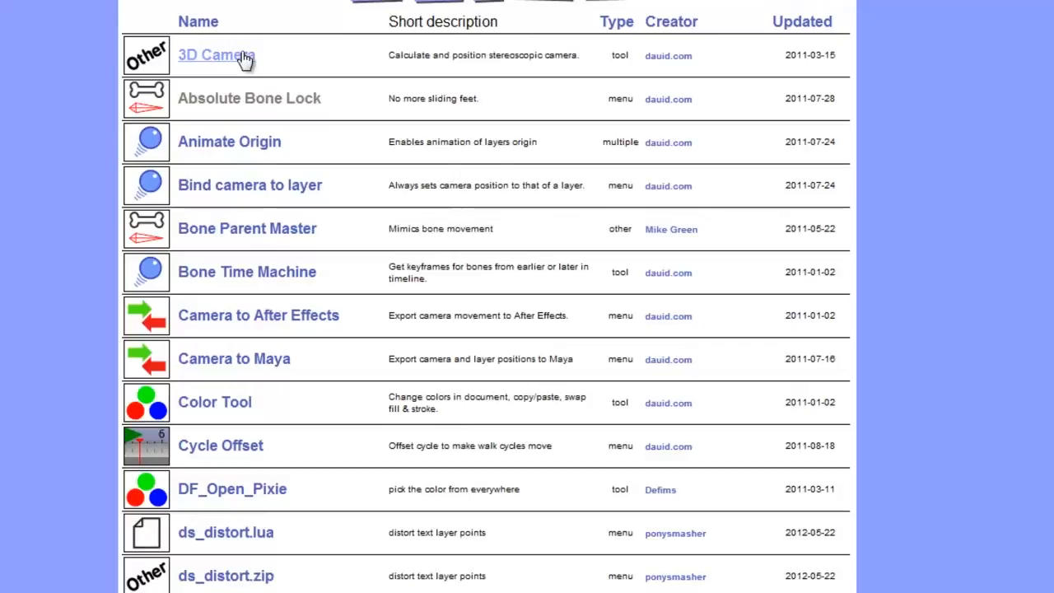
Open the 3D Camera script's details page with its DS_3Dcamera zip download
click(216, 56)
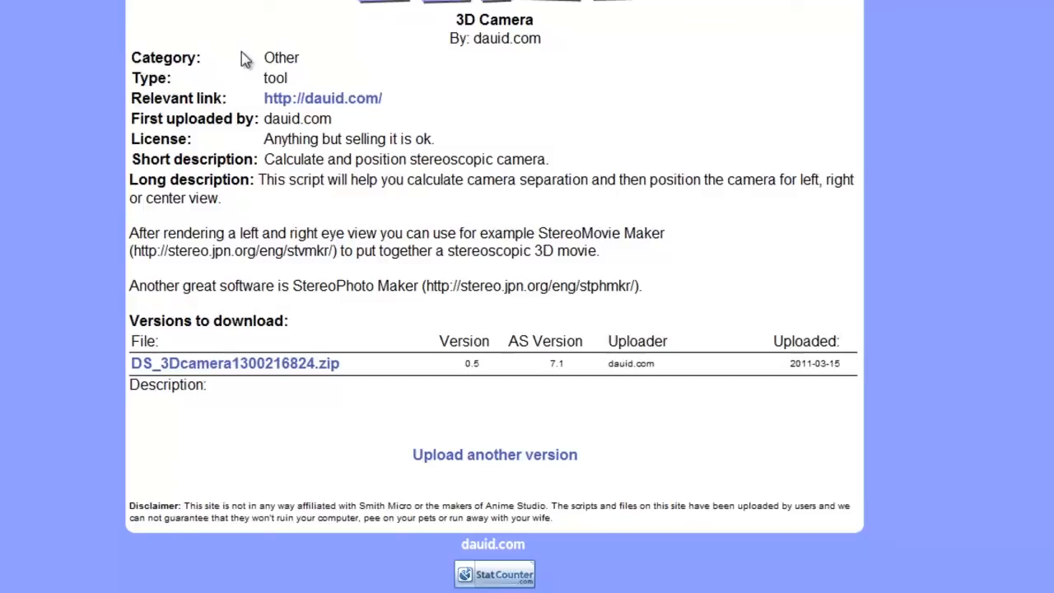
mouse_move(300, 382)
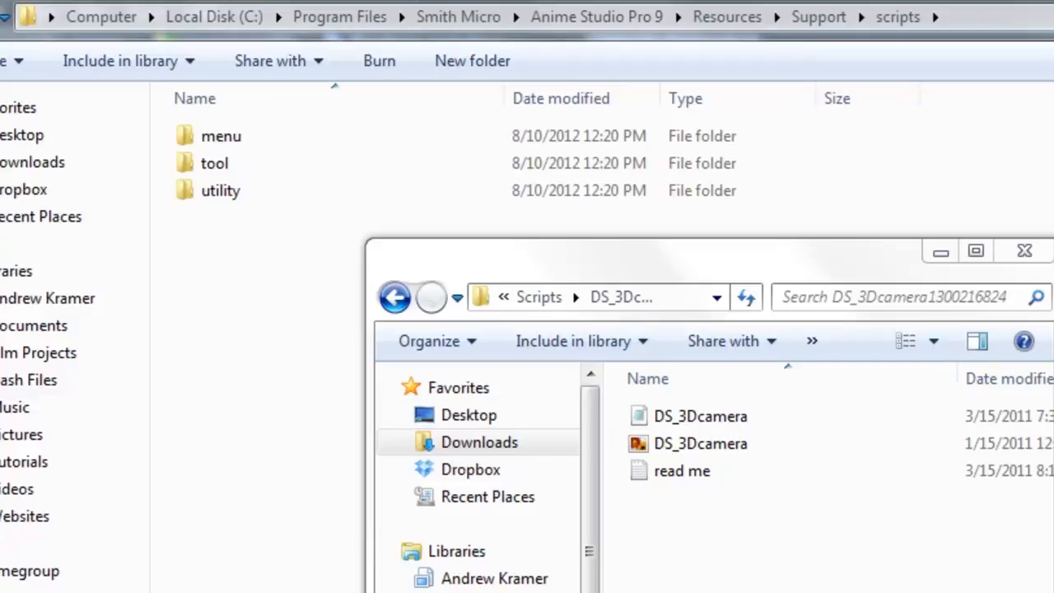
Move both DS_3Dcamera files into the tool scripts folder, granting permission
click(700, 445)
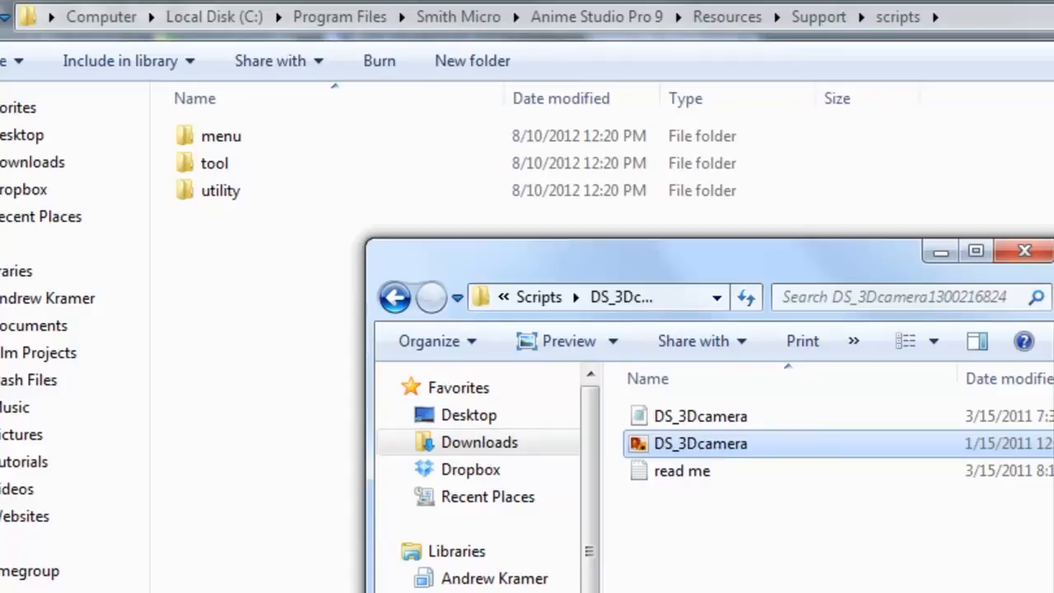
click(700, 416)
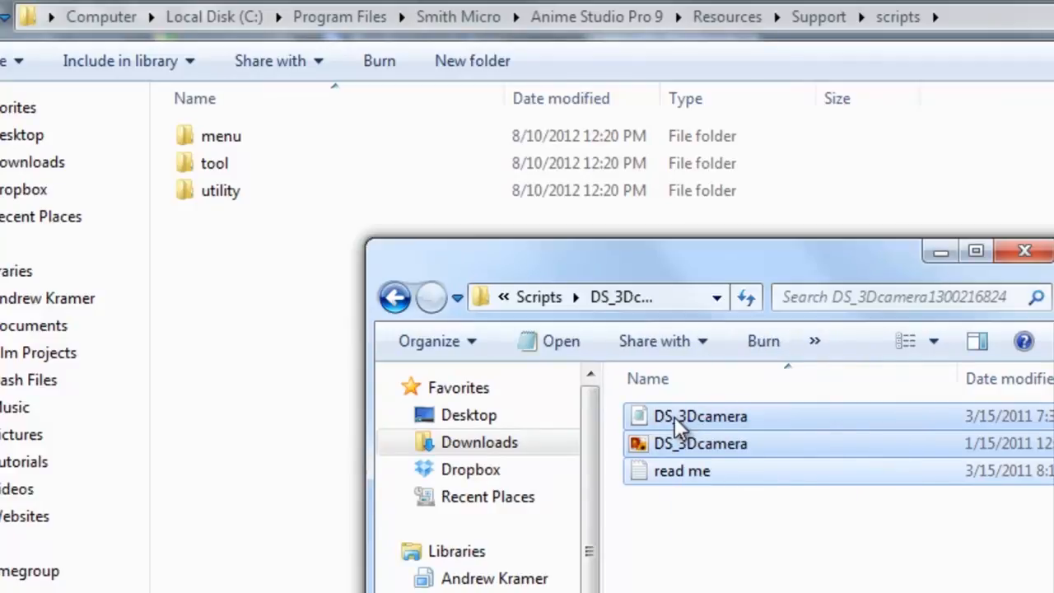
mouse_move(692, 432)
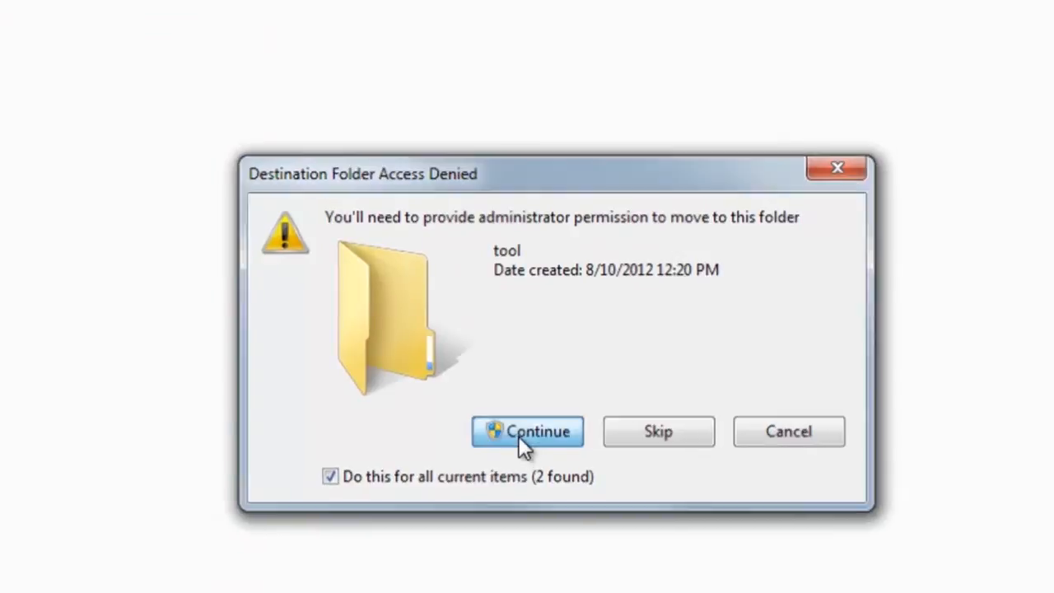
click(527, 431)
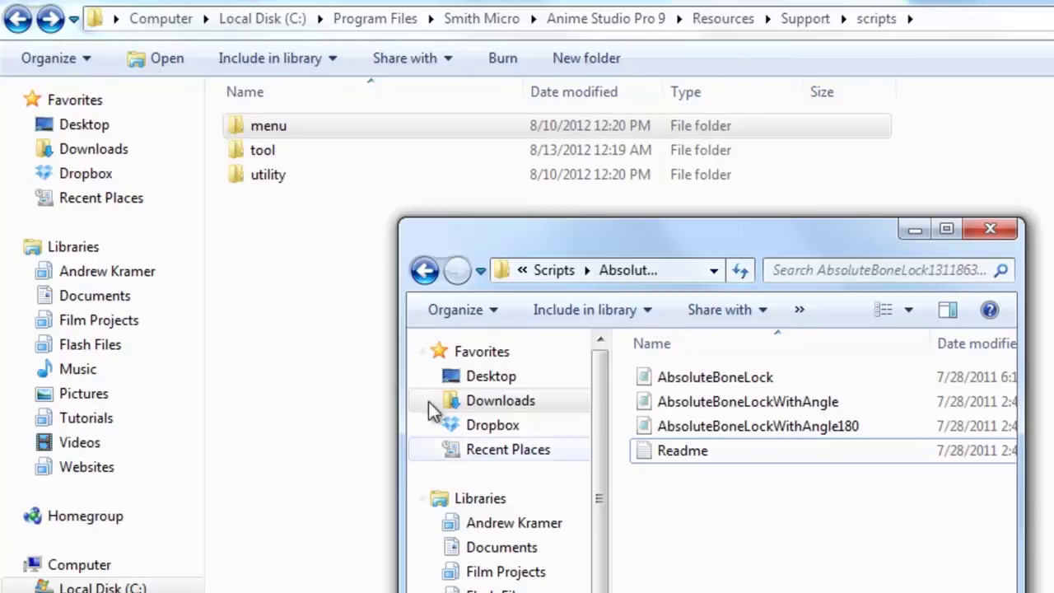
Create a new folder named My Scripts inside the menu scripts folder
click(992, 229)
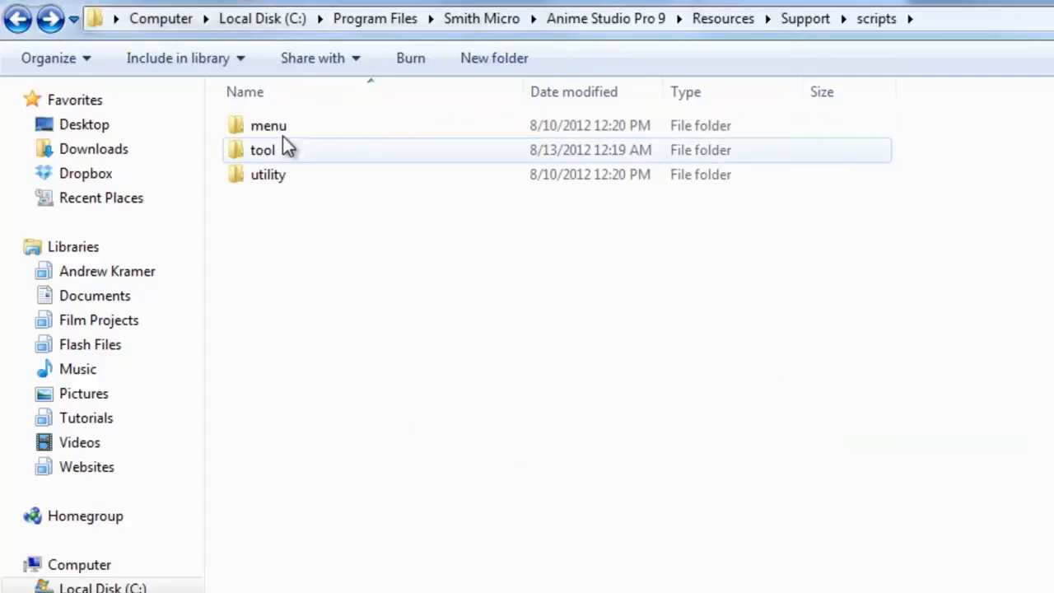
double_click(267, 125)
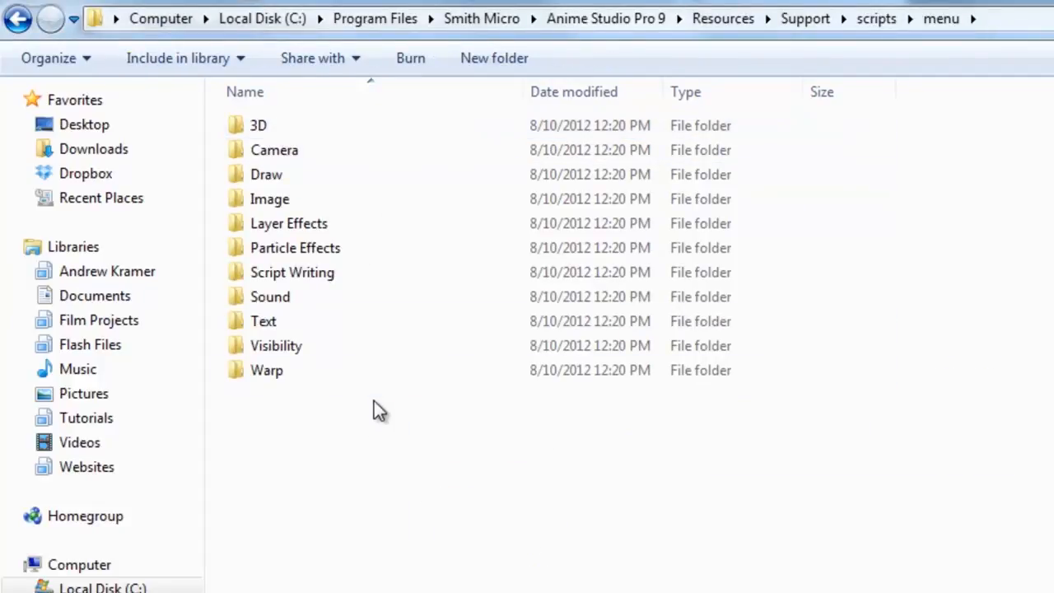
right_click(354, 454)
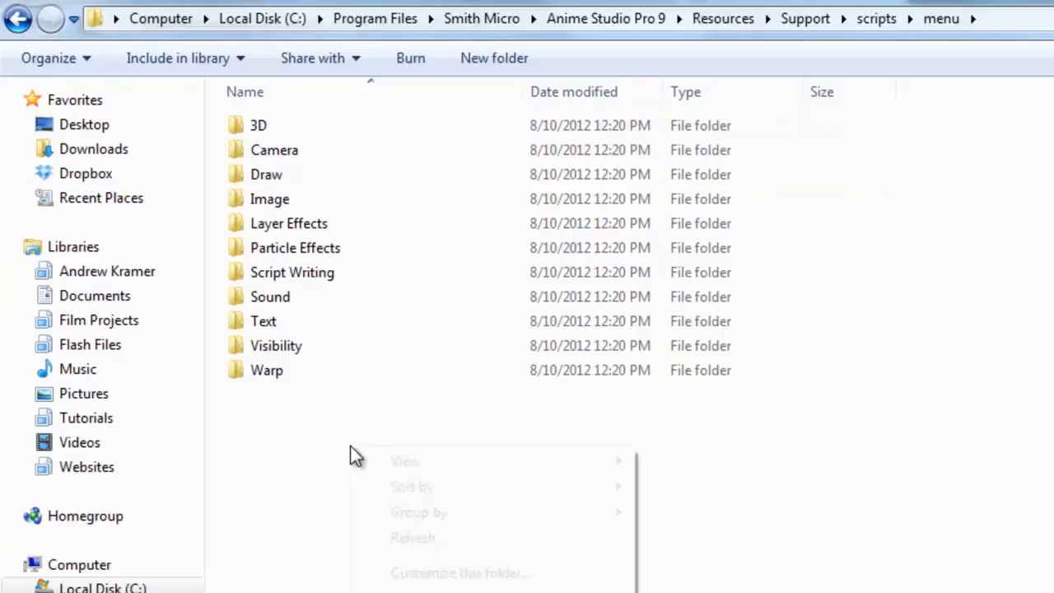
right_click(356, 458)
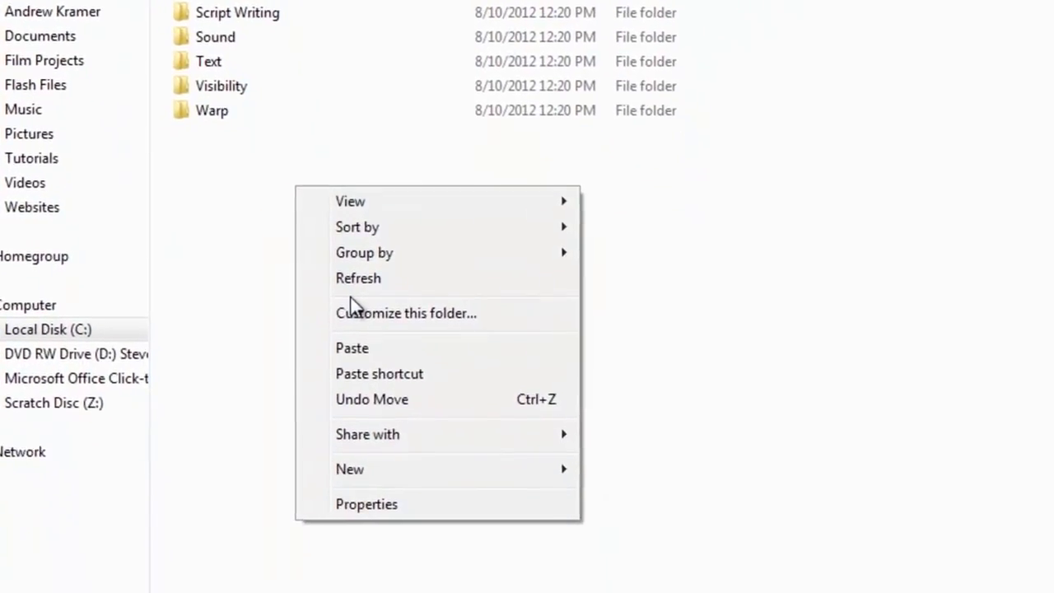
mouse_move(349, 469)
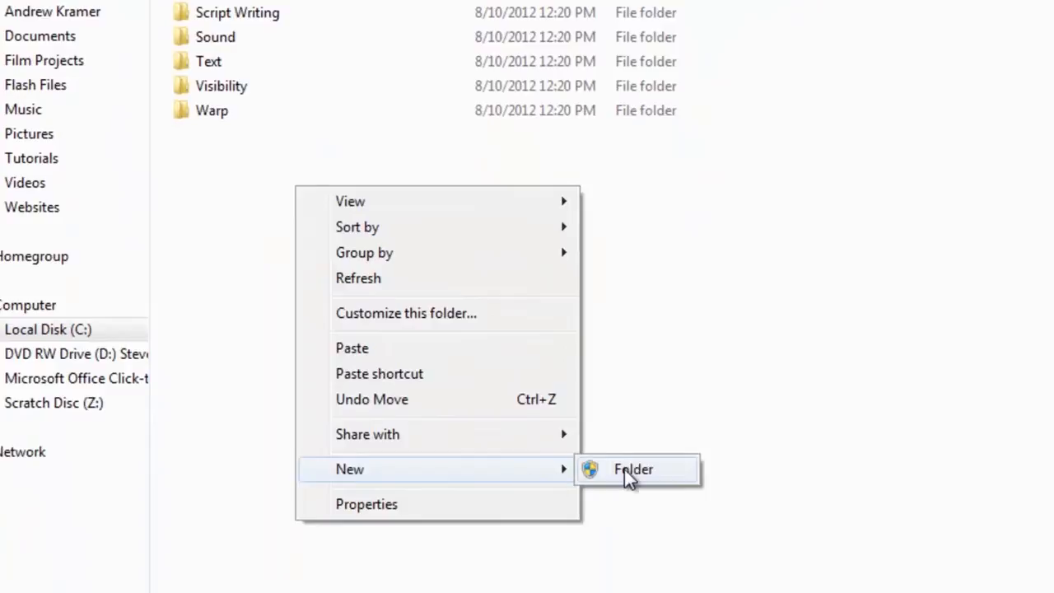
click(633, 470)
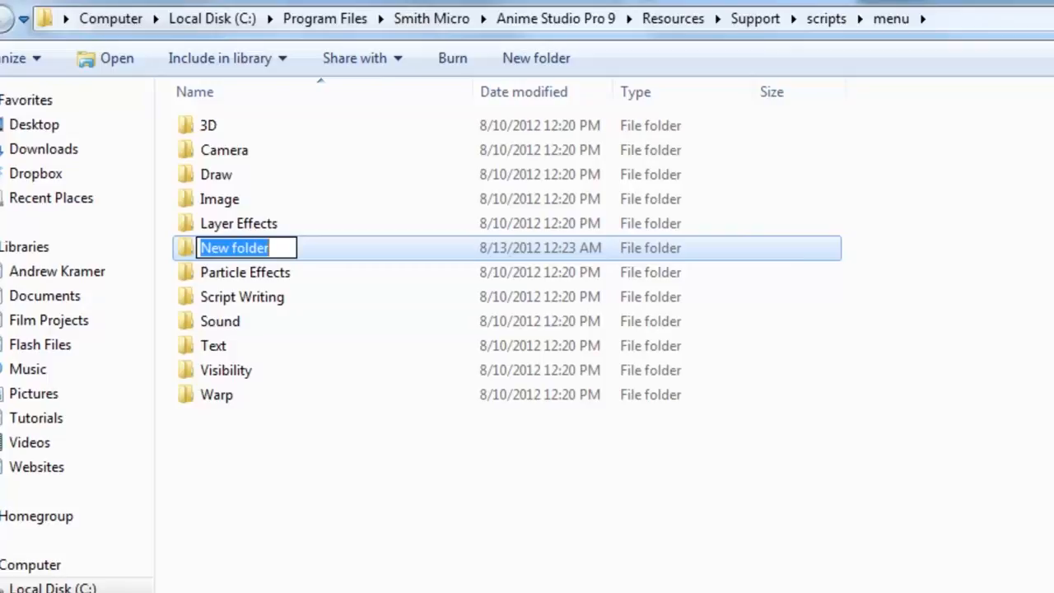
text(My)
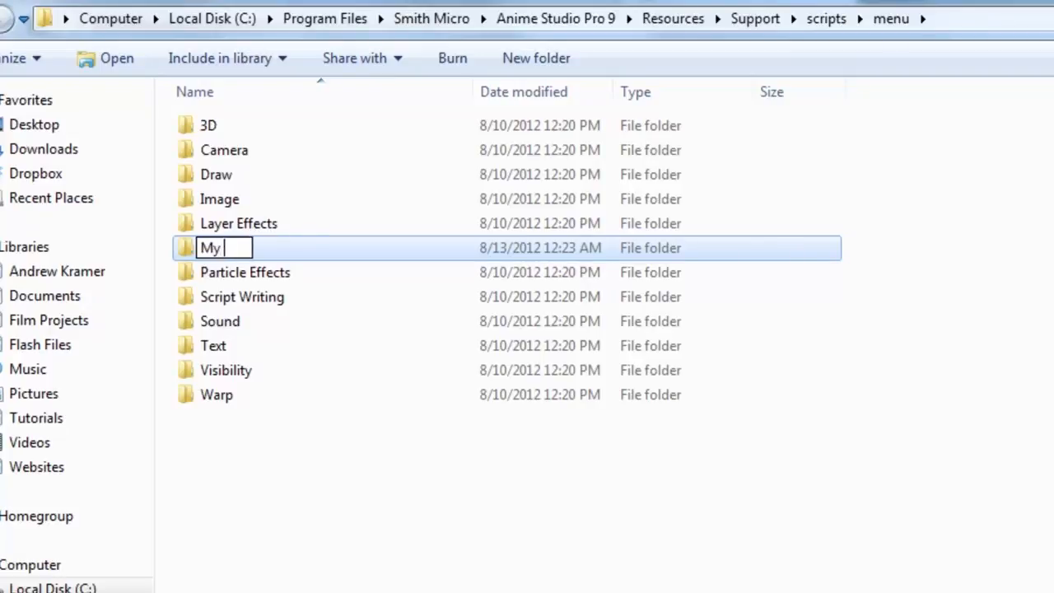
text(Scripts)
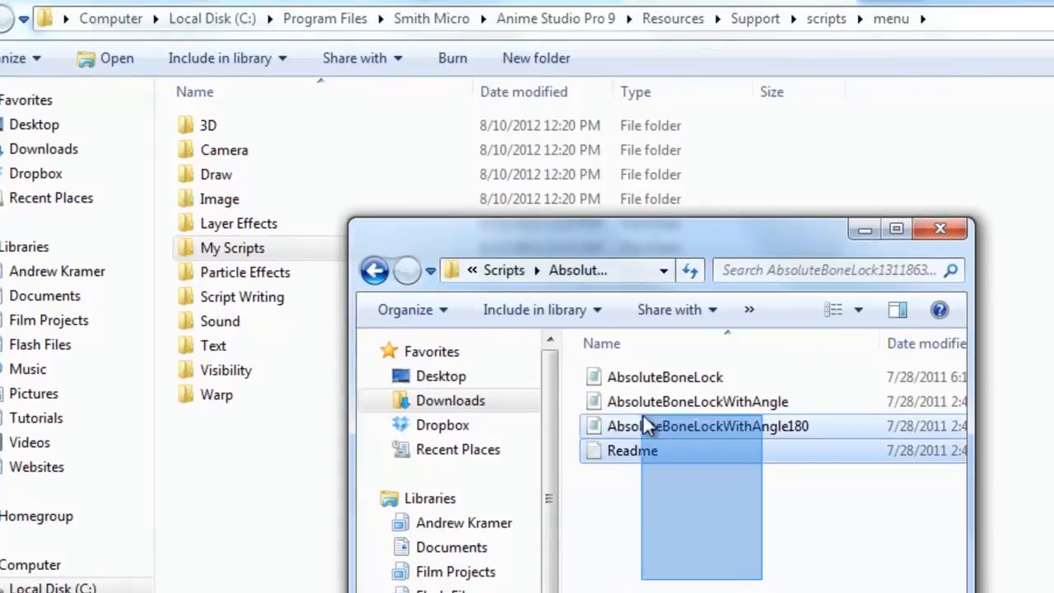
Drag the downloaded AbsoluteBoneLock script files into the My Scripts folder
click(665, 377)
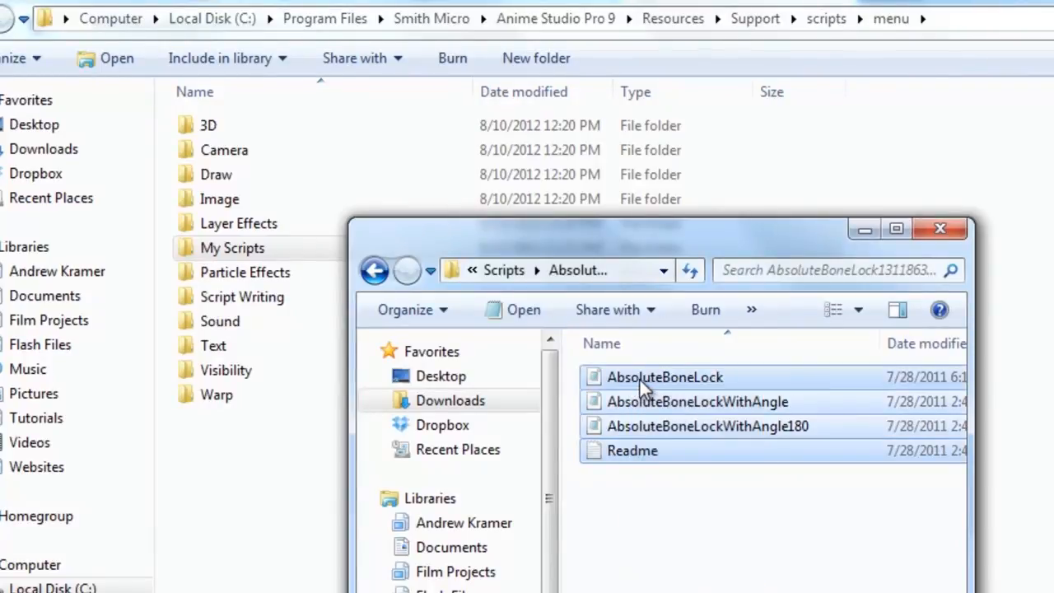
drag(666, 378, 231, 247)
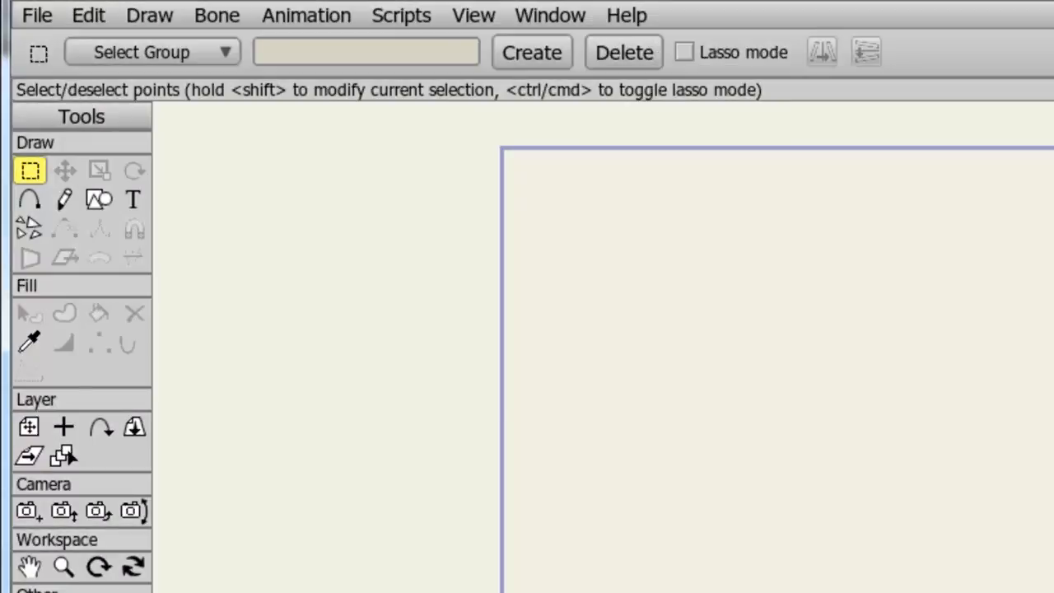
click(402, 15)
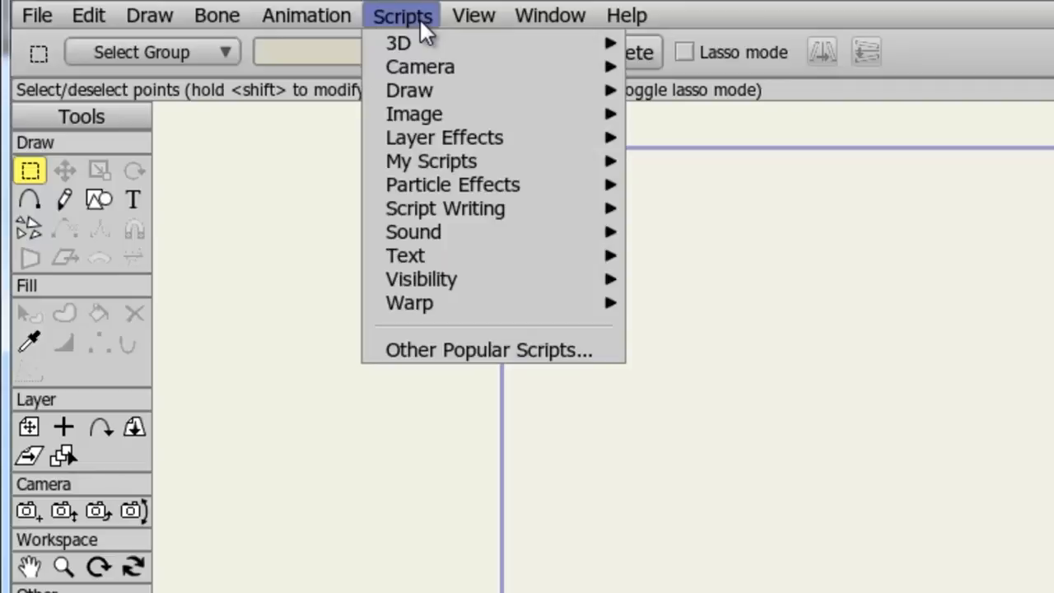
mouse_move(415, 114)
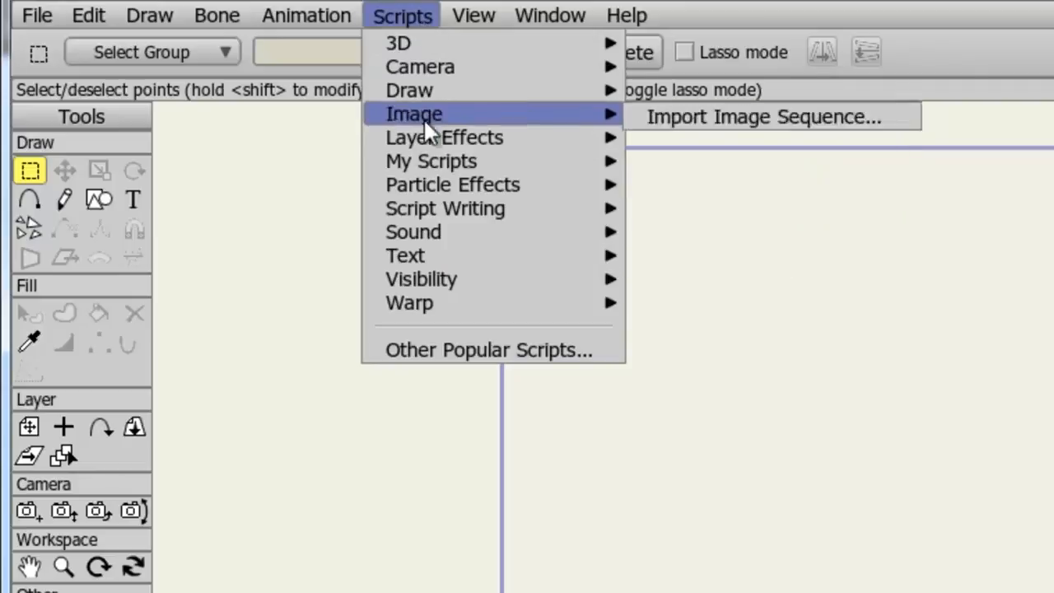
mouse_move(432, 161)
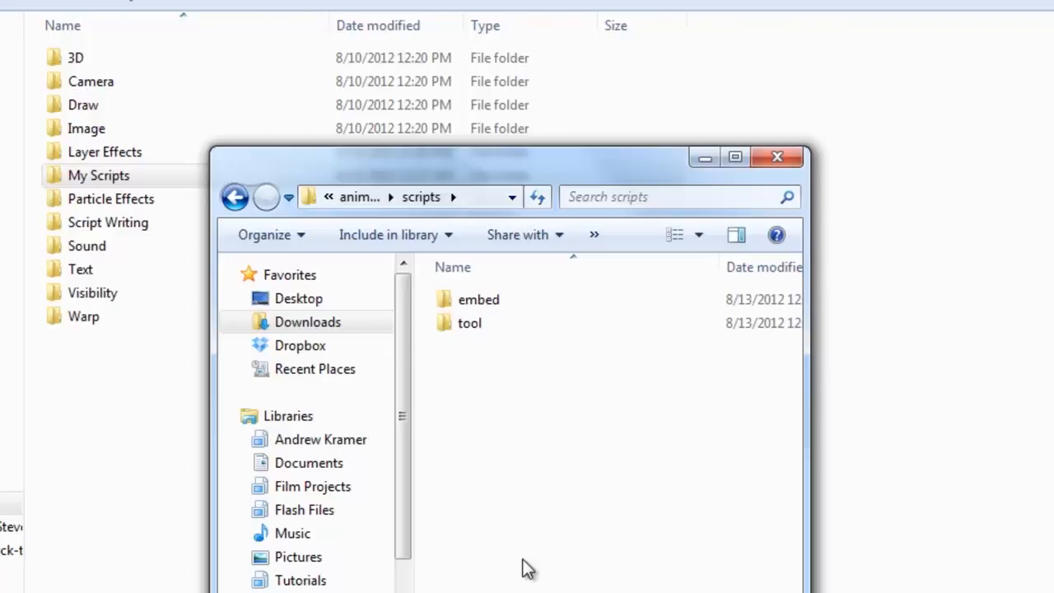
Open the animateorigin script from the embed folder in Notepad to read its Lua code
double_click(478, 300)
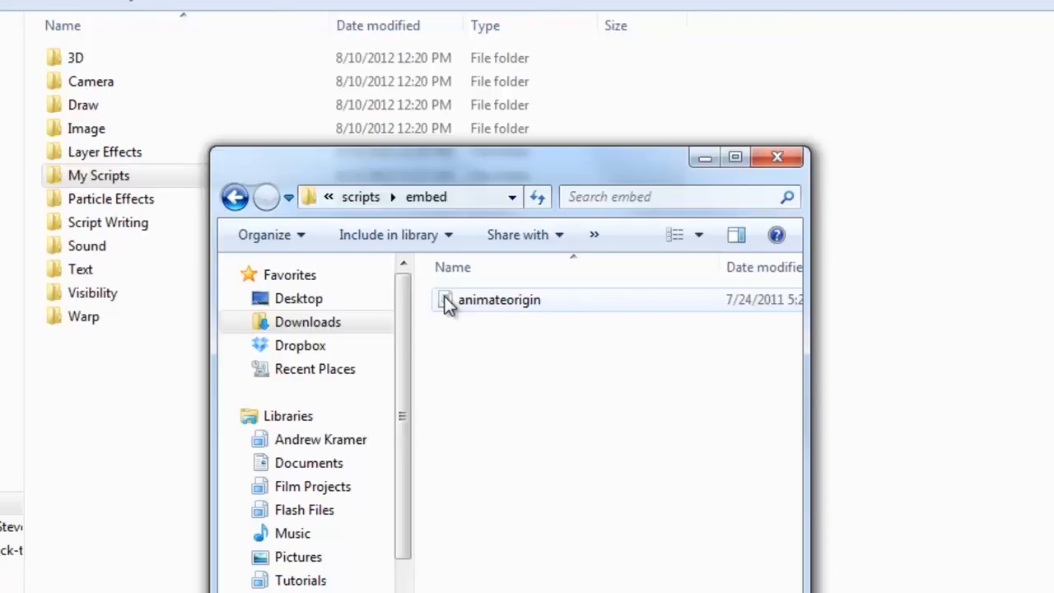
double_click(498, 300)
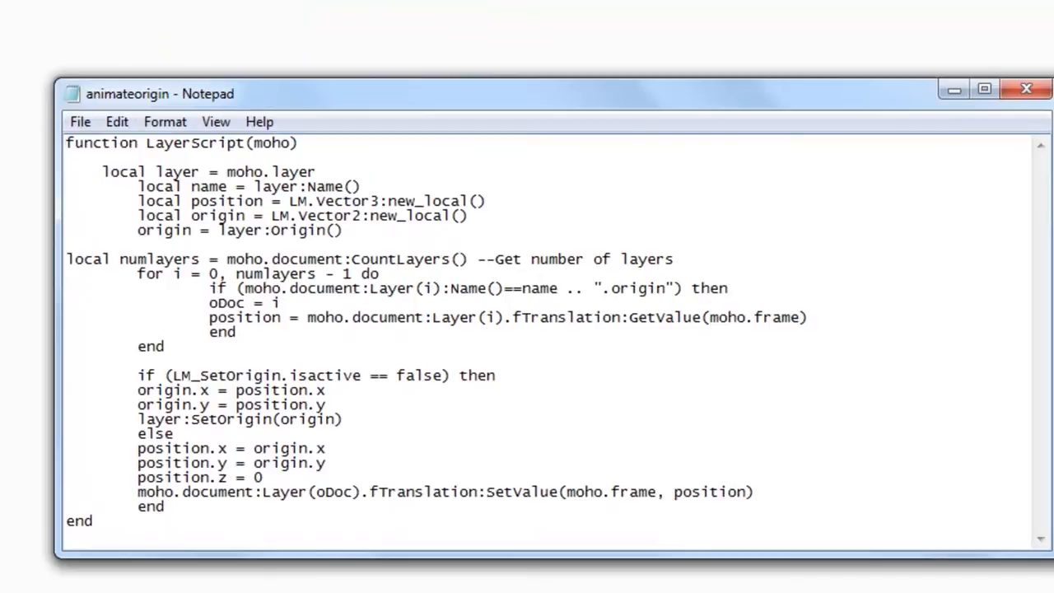
mouse_move(218, 148)
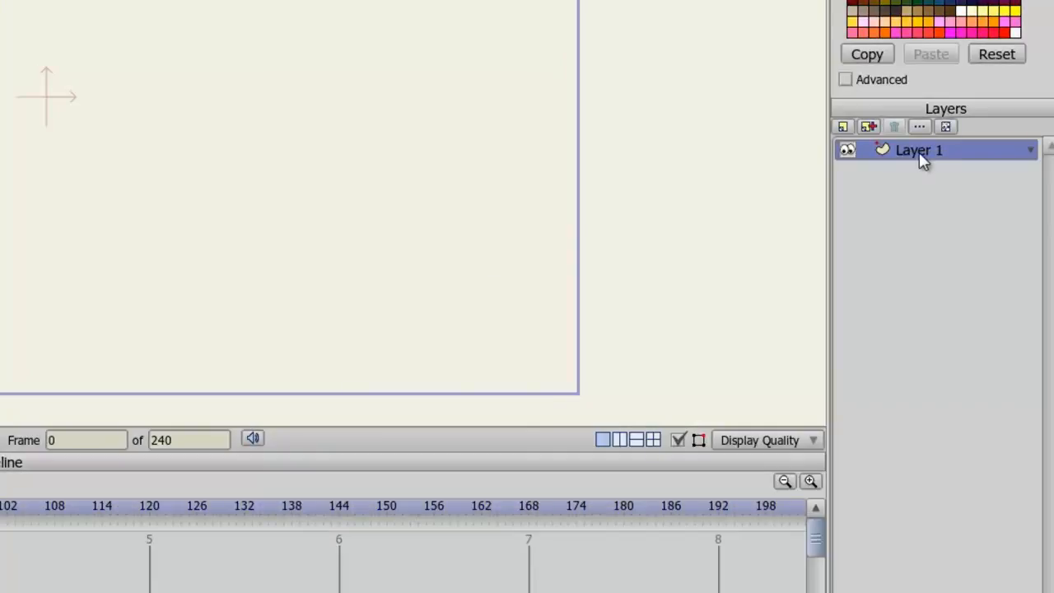
Set animateorigin as Layer 1's embedded script file in its layer settings
double_click(920, 150)
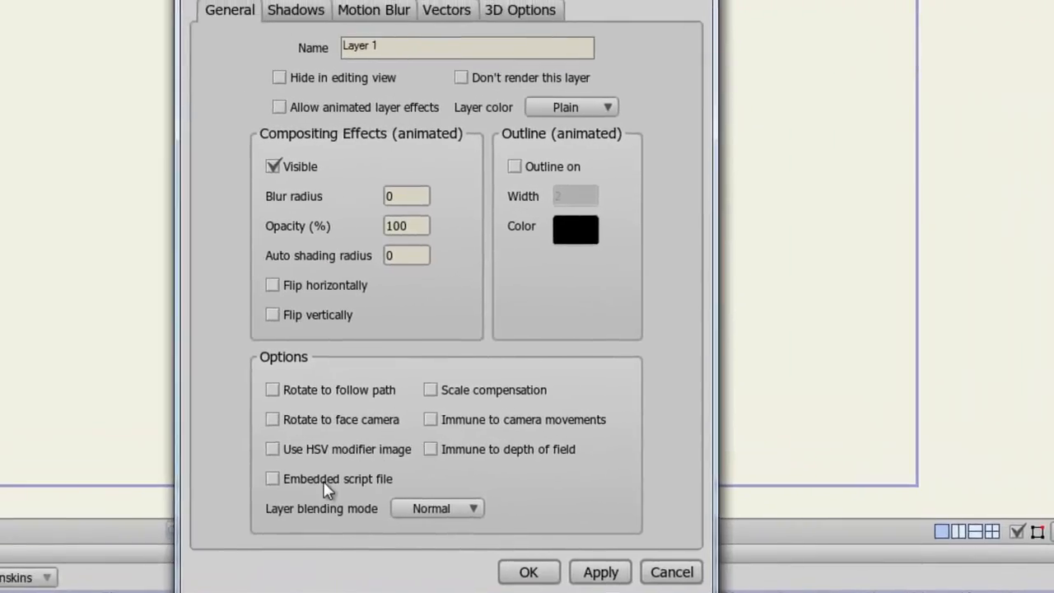
click(272, 477)
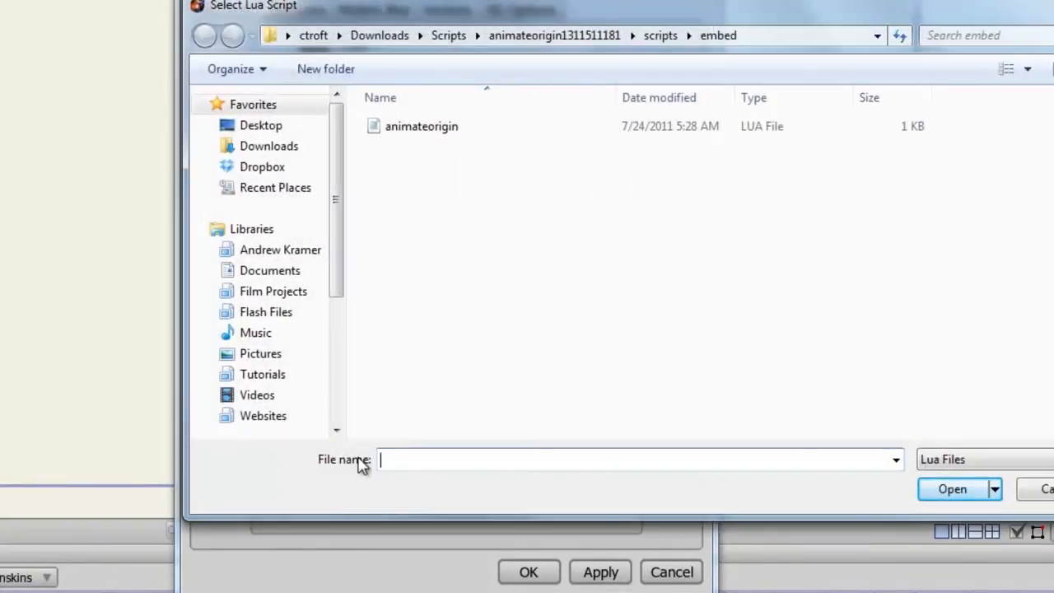
click(421, 125)
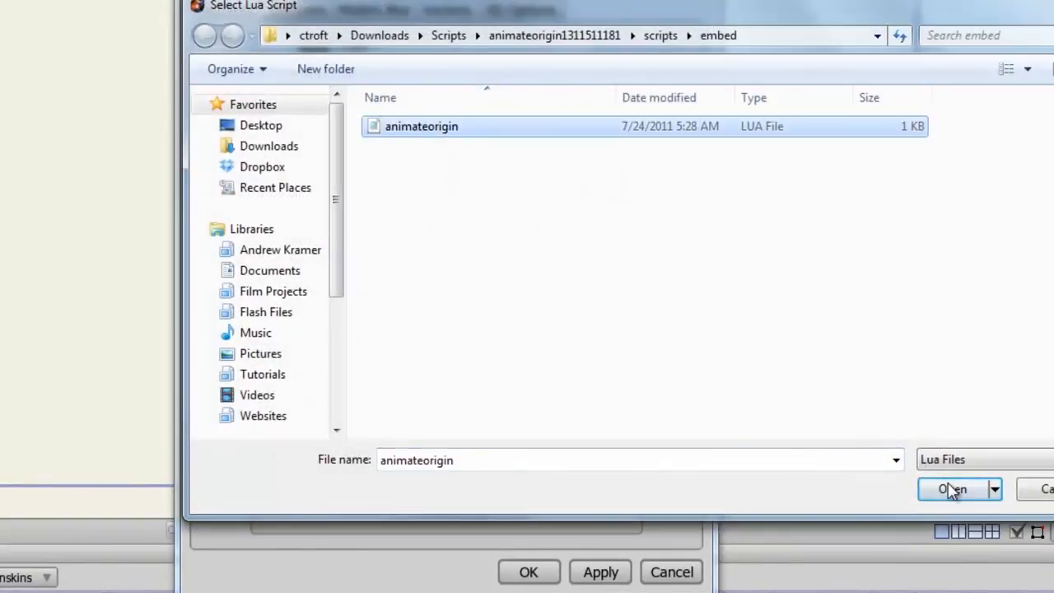
click(953, 488)
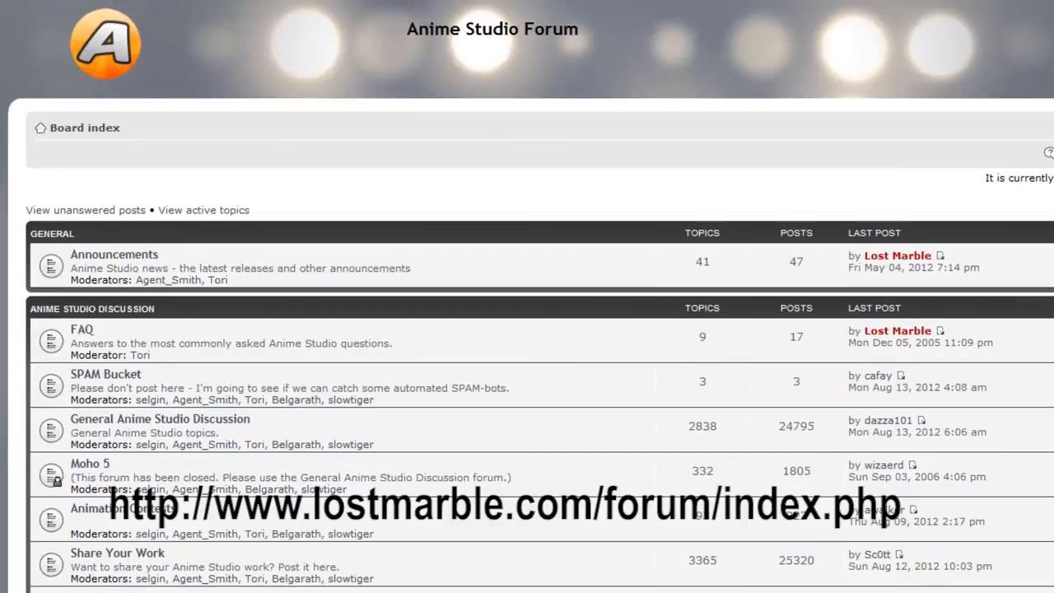
Scroll down the Anime Studio Forum index to the Scripting board
scroll(down, 3)
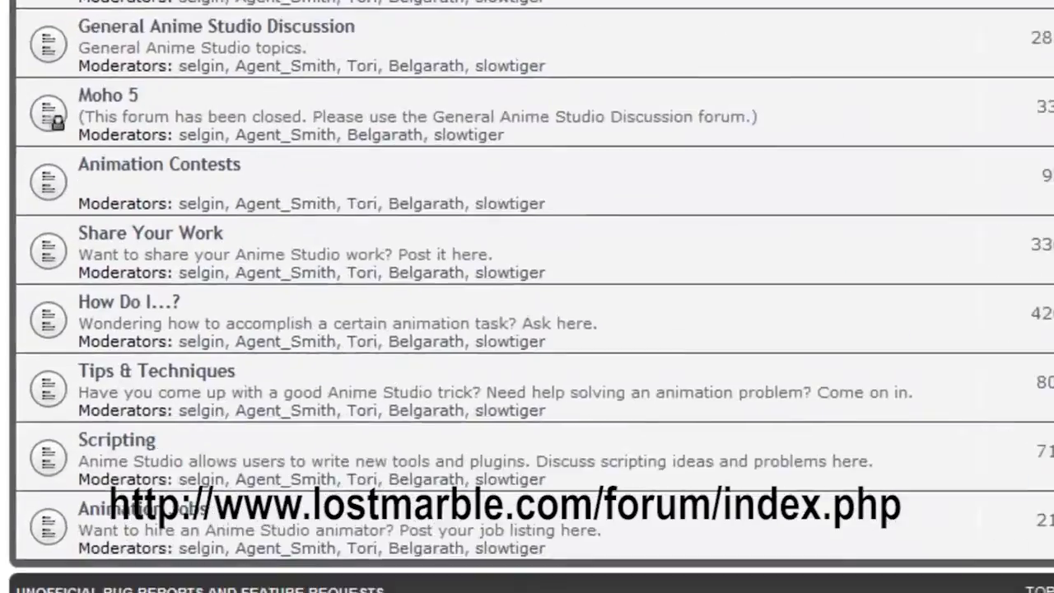
scroll(down, 3)
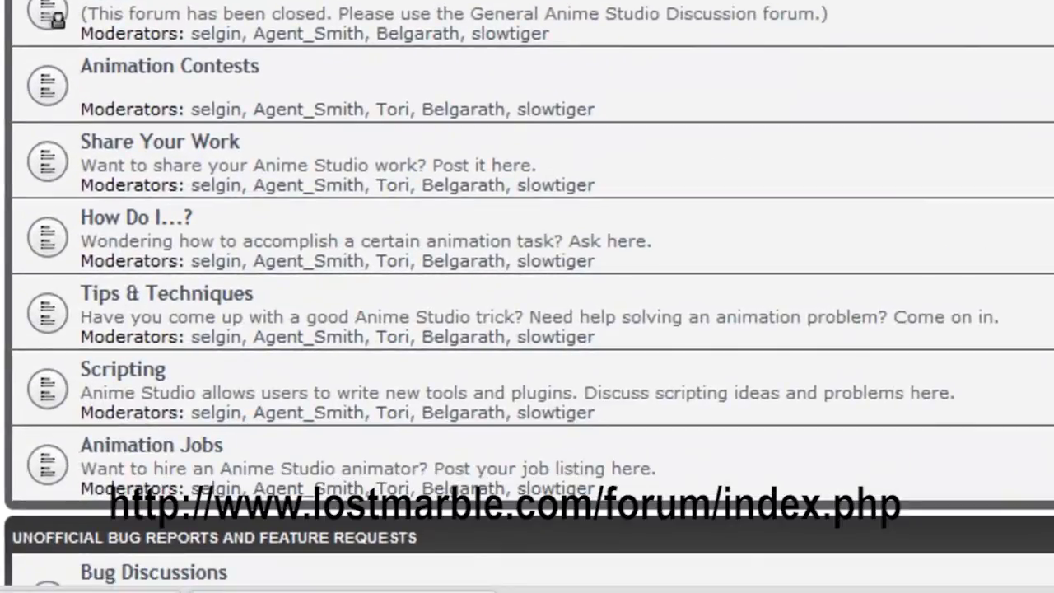